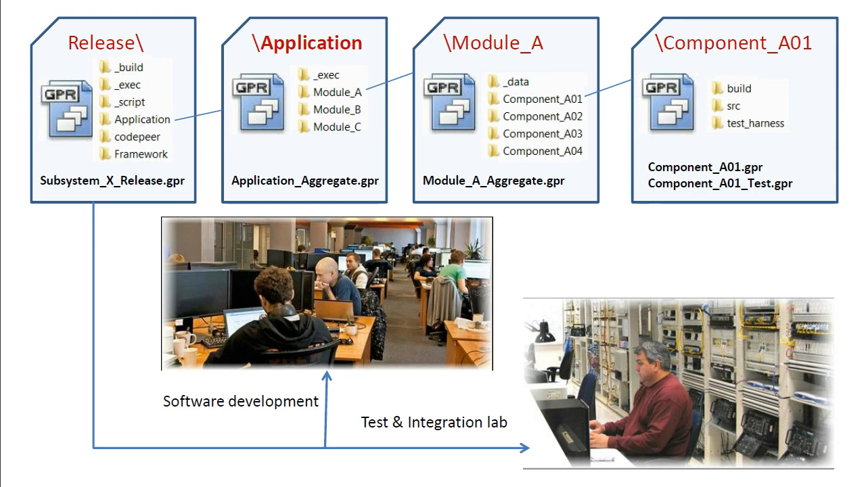
pyautogui.moveTo(499, 265)
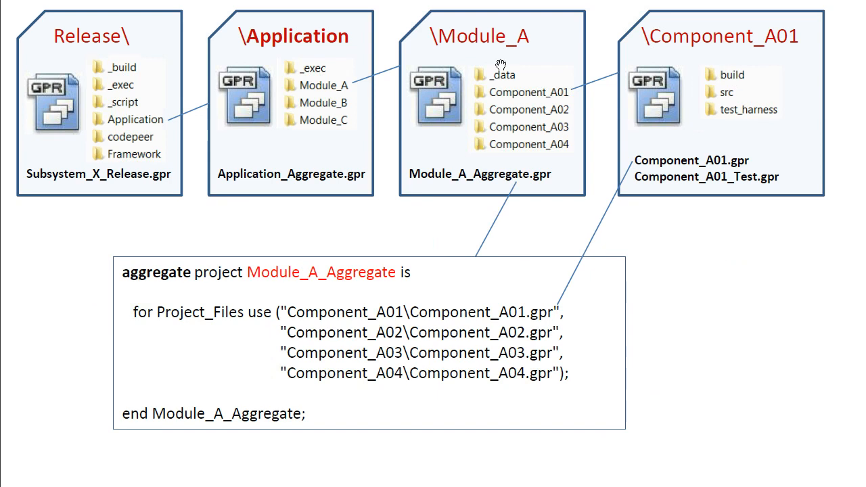
pyautogui.moveTo(798, 284)
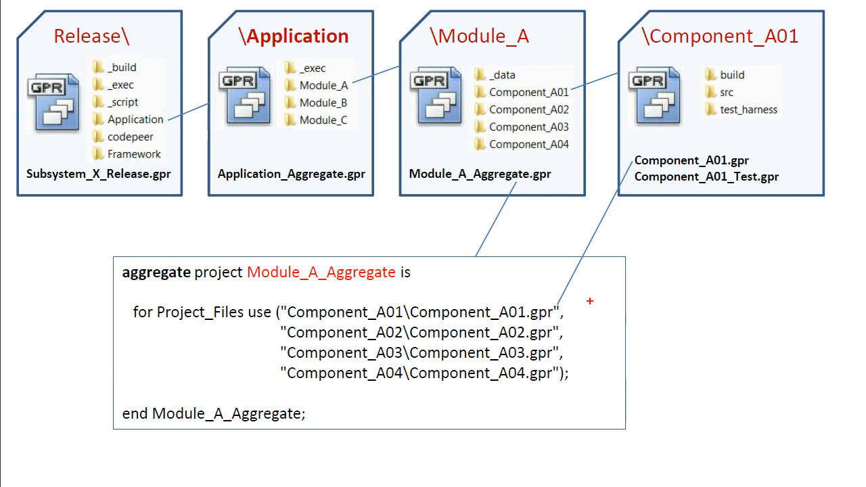
pyautogui.moveTo(589, 301); pyautogui.dragTo(589, 397)
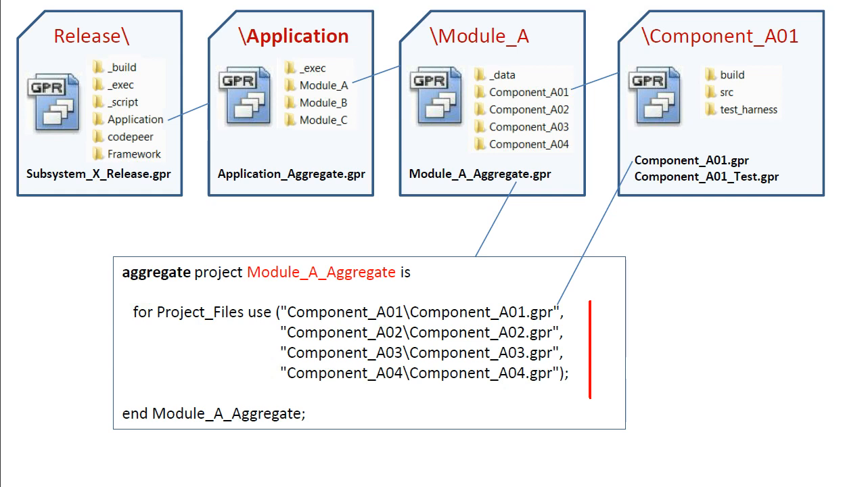
pyautogui.click(590, 349)
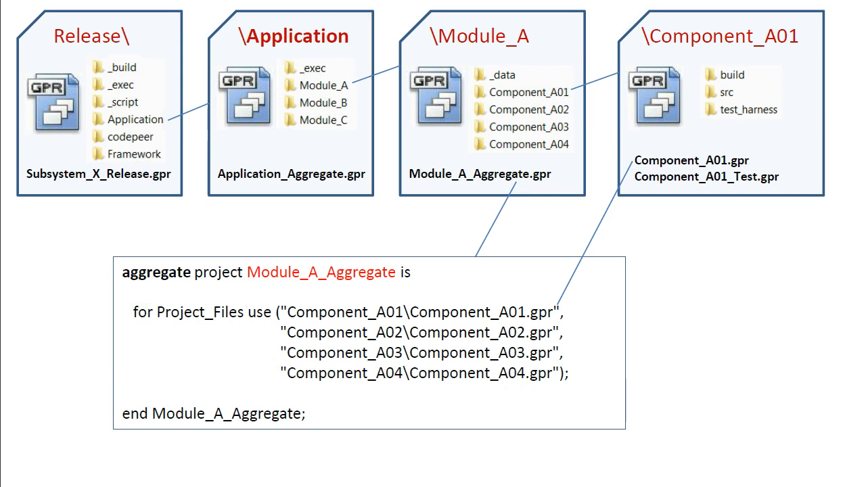